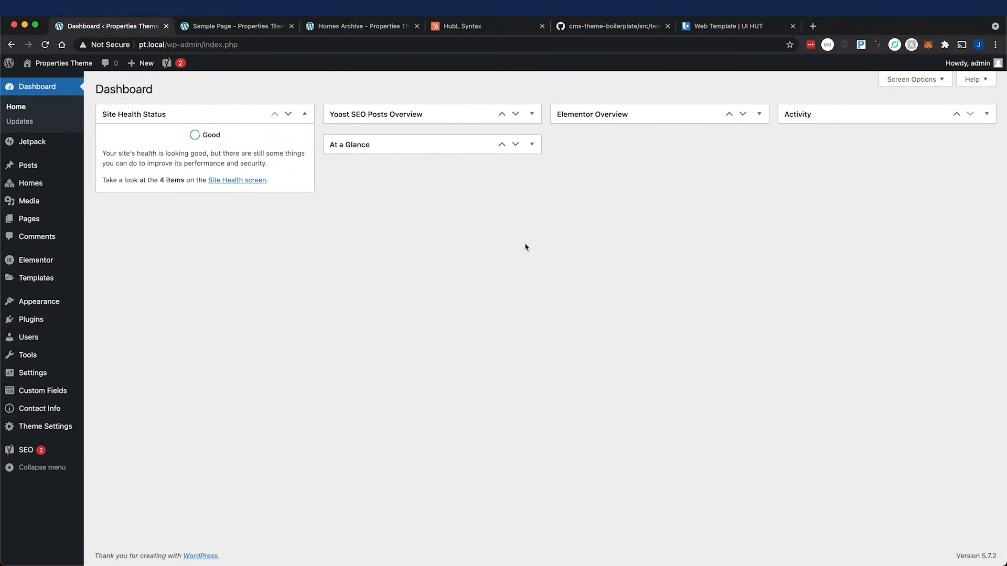
pyautogui.moveTo(557, 154)
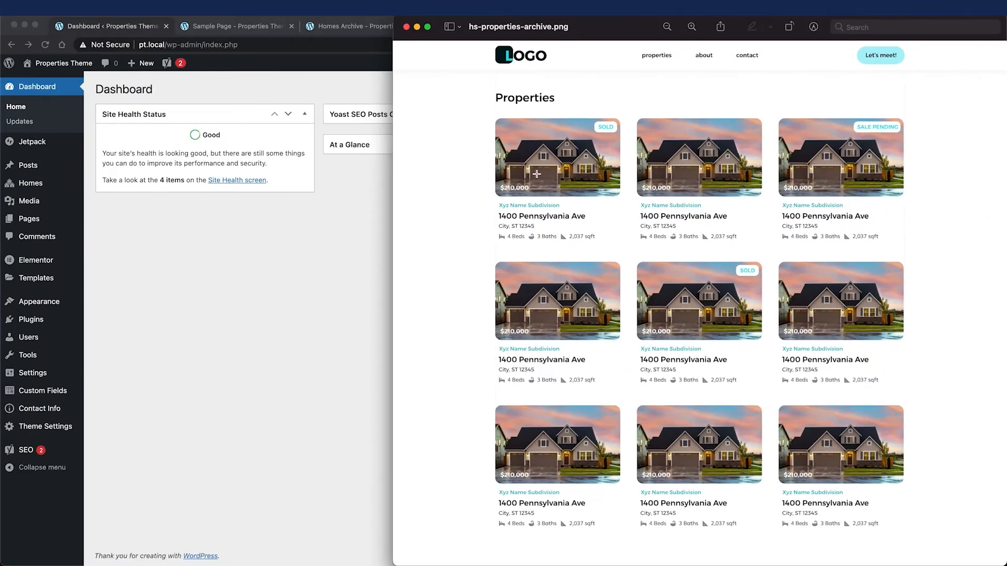
pyautogui.moveTo(443, 69)
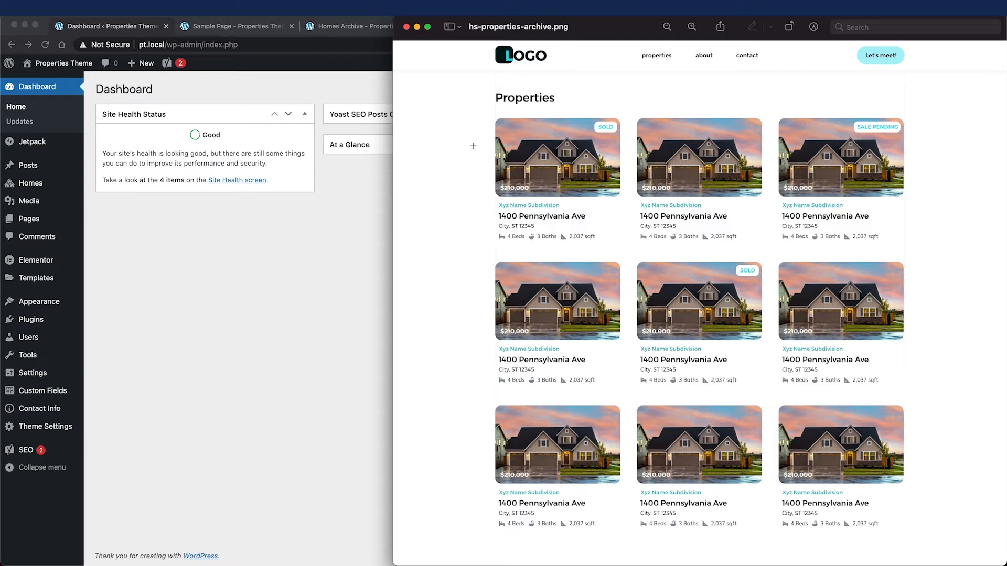
pyautogui.moveTo(673, 166)
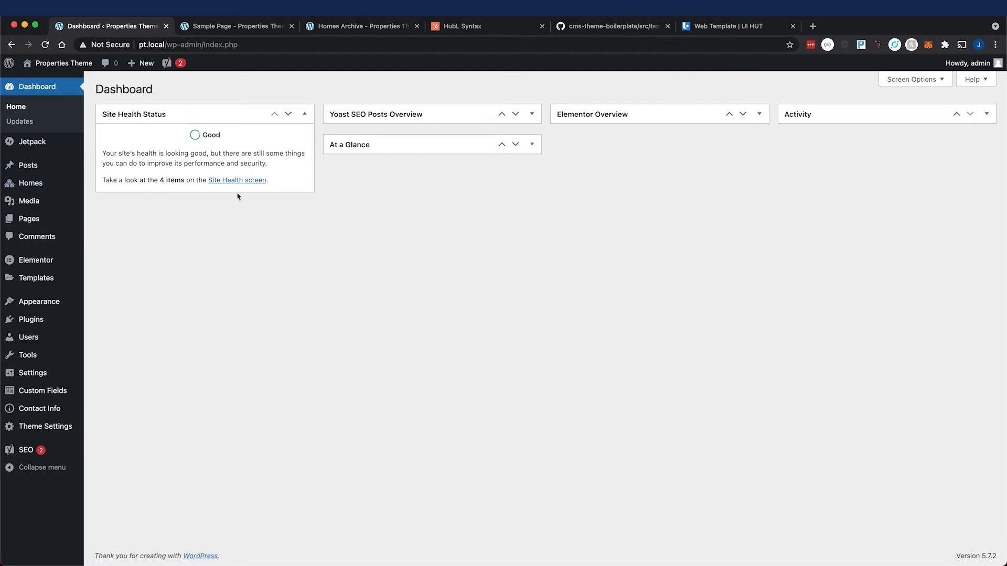
pyautogui.moveTo(246, 236)
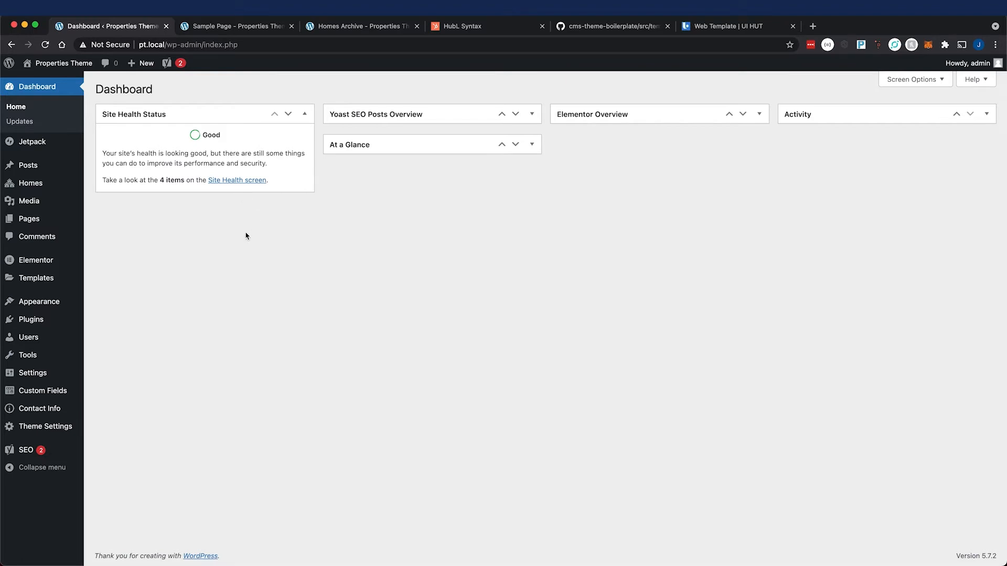
pyautogui.moveTo(280, 225)
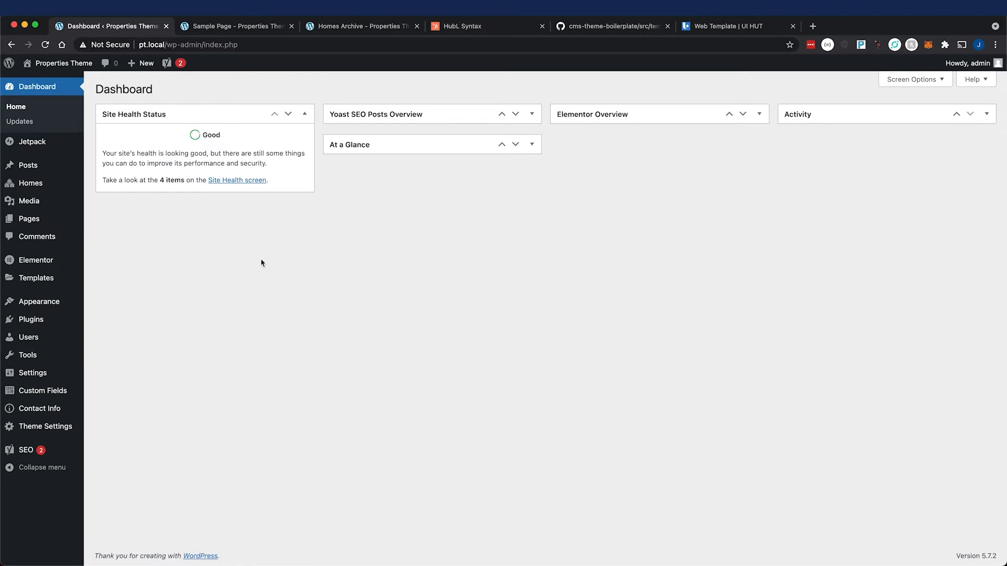
pyautogui.moveTo(115, 309)
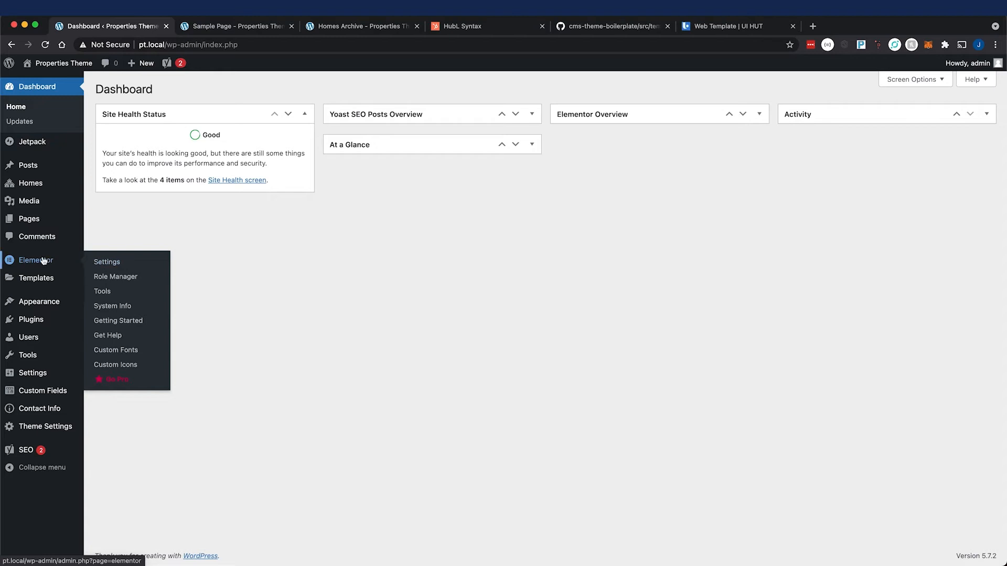
pyautogui.moveTo(209, 269)
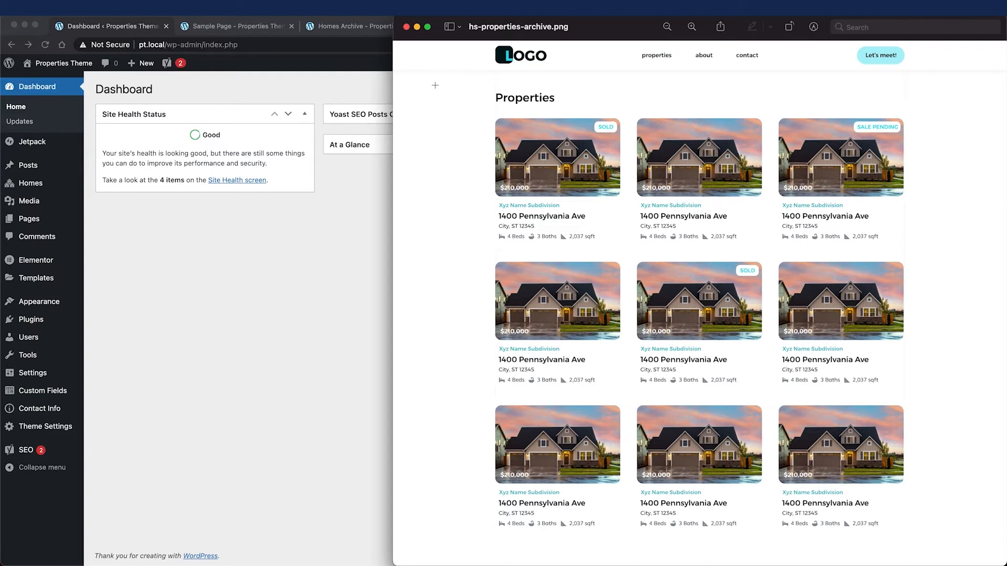
pyautogui.moveTo(449, 83)
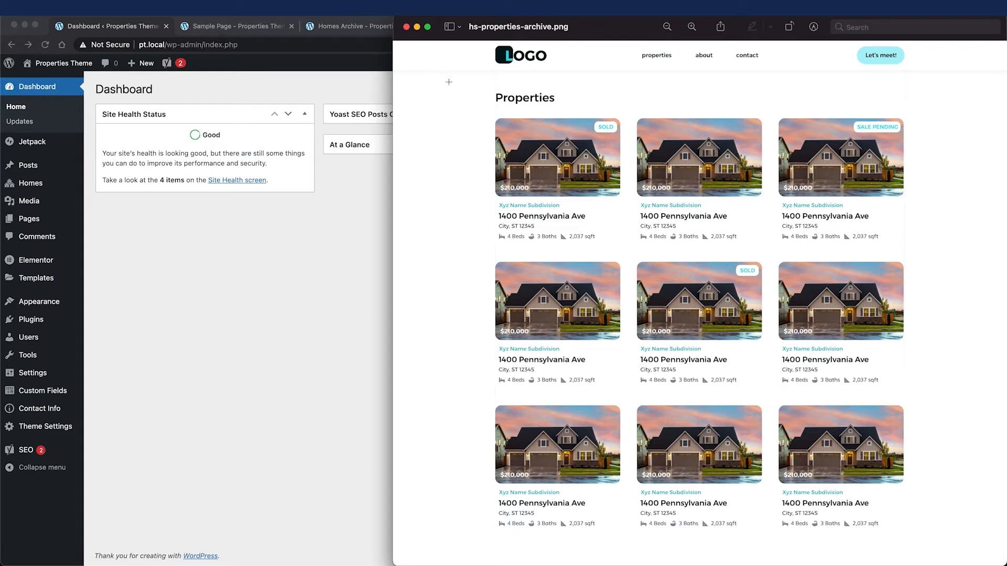
pyautogui.moveTo(547, 94)
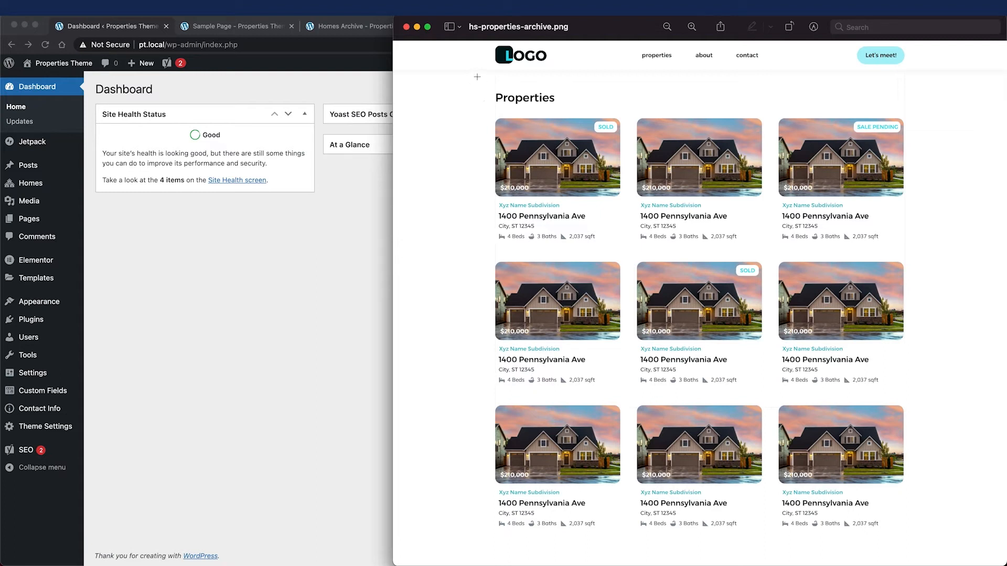
pyautogui.moveTo(423, 138)
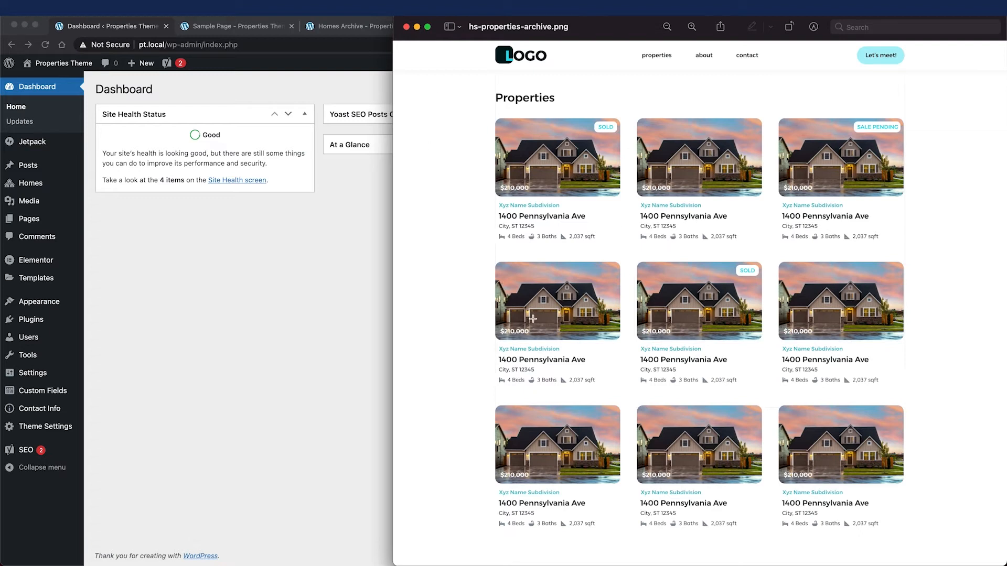
pyautogui.moveTo(426, 327)
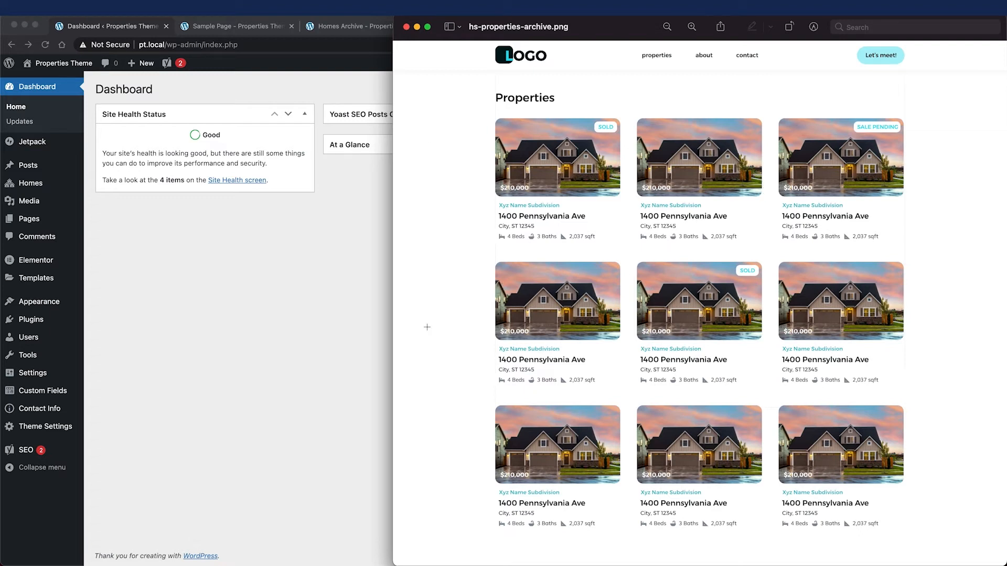
# Bring the WordPress Properties Theme dashboard back in front of the archive mockup.
pyautogui.click(406, 26)
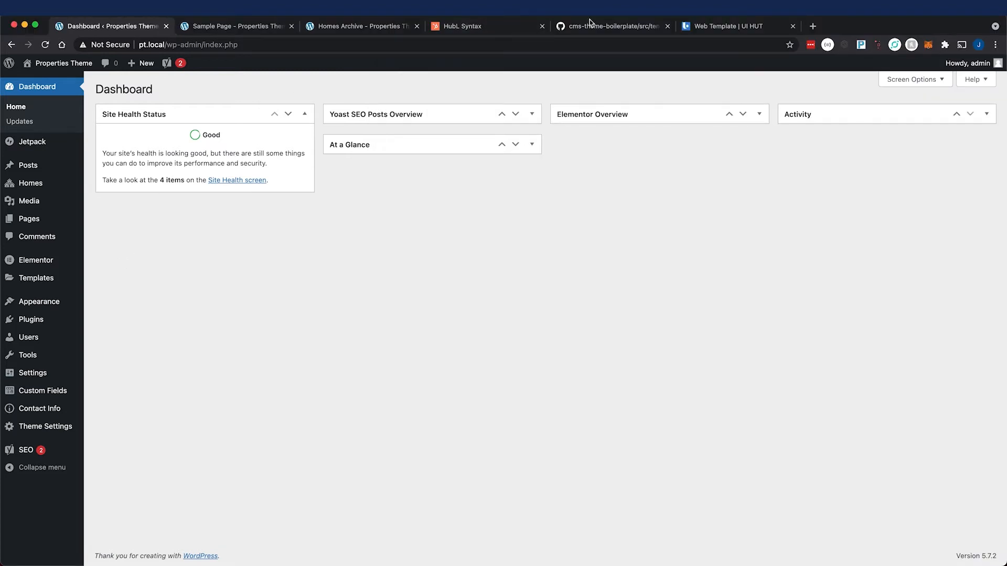
# View the HubL Syntax docs, then switch to the HubSpot boilerplate repository's base.html.
pyautogui.click(478, 26)
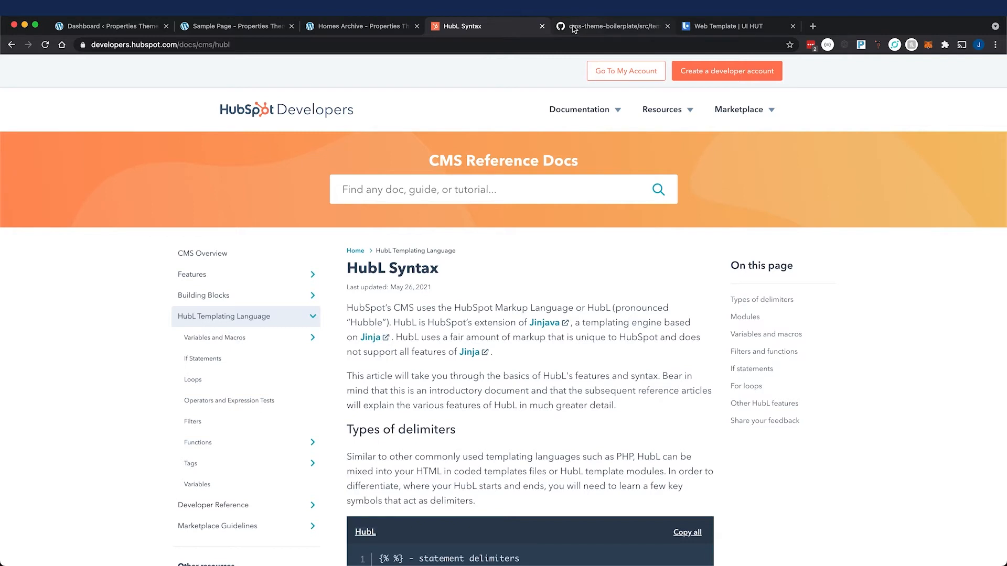
pyautogui.moveTo(573, 26)
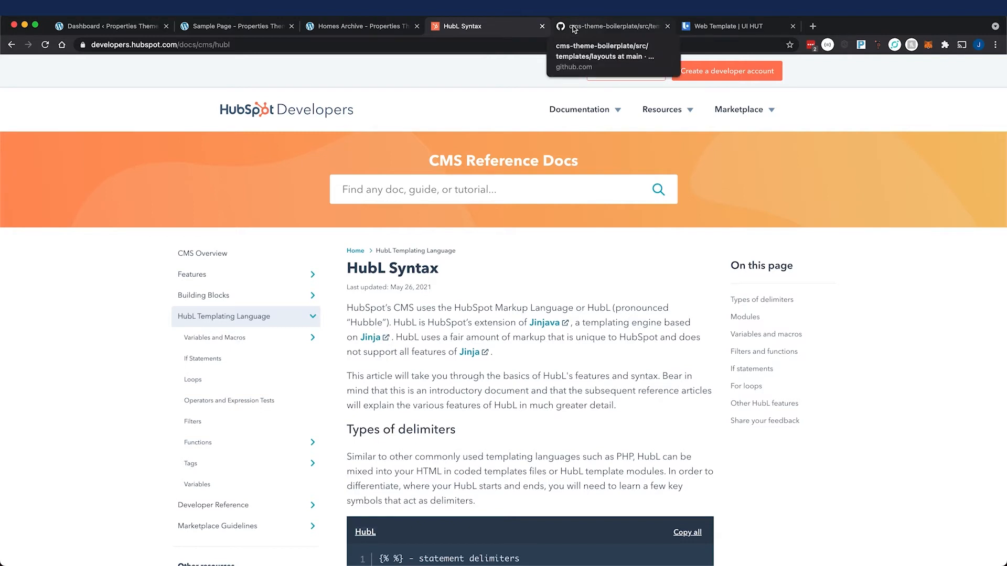
pyautogui.click(607, 26)
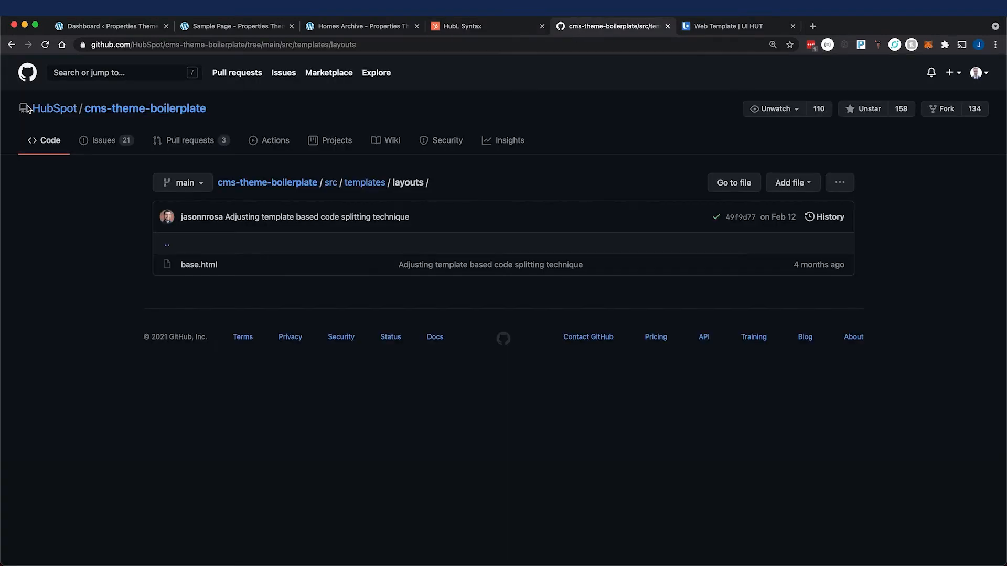
pyautogui.moveTo(168, 103)
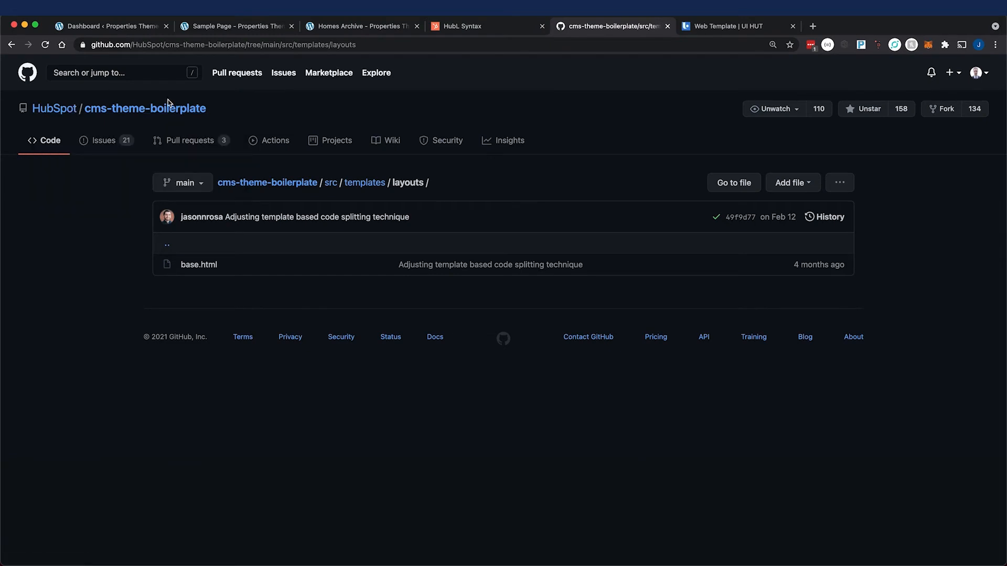
pyautogui.moveTo(275, 140)
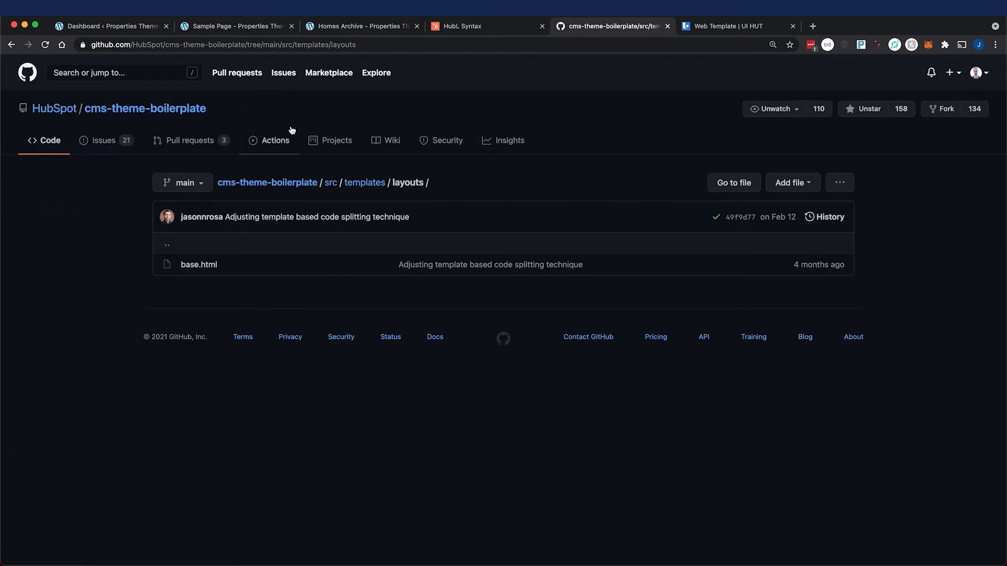
pyautogui.moveTo(495, 105)
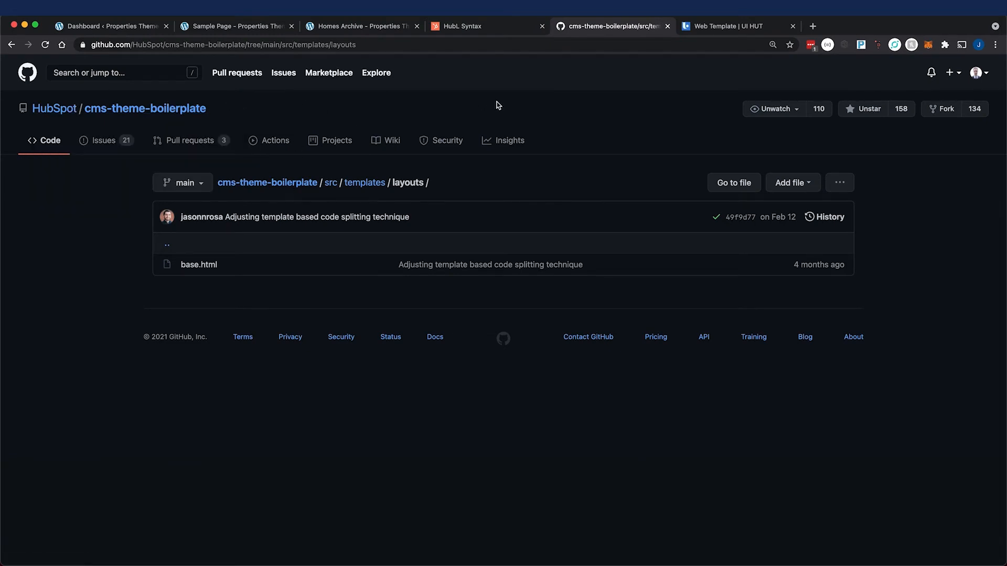
pyautogui.moveTo(484, 26)
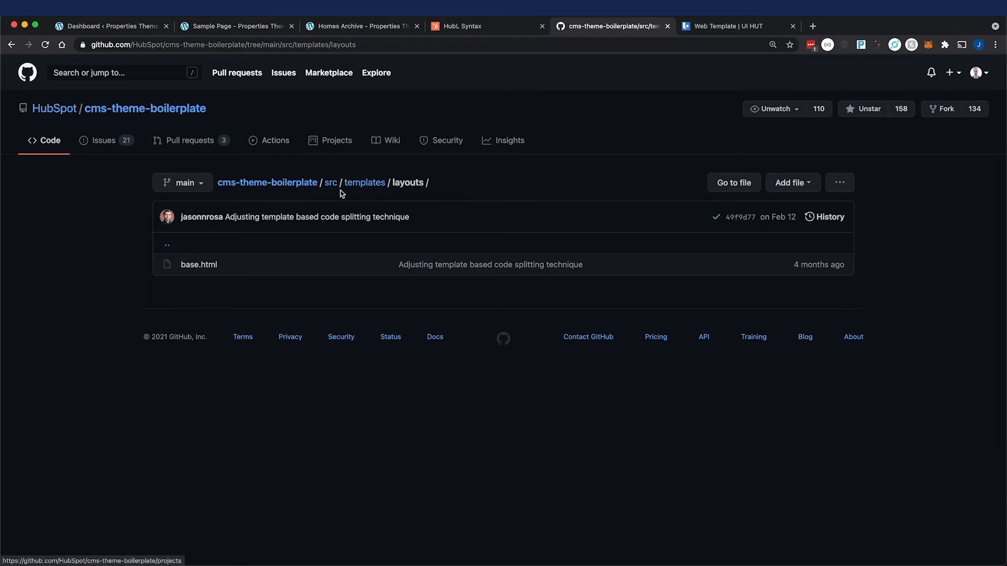
pyautogui.click(330, 182)
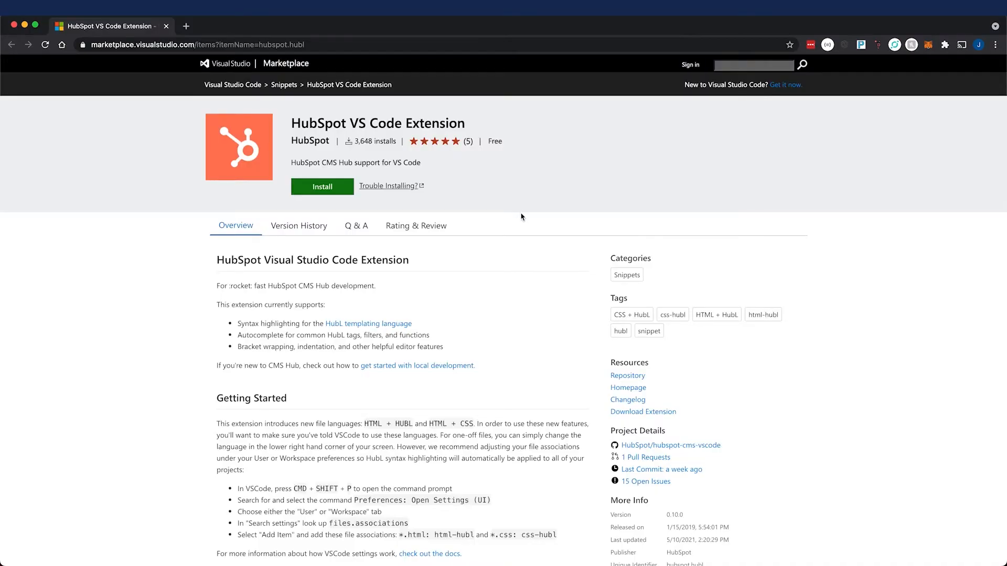
pyautogui.moveTo(435, 115)
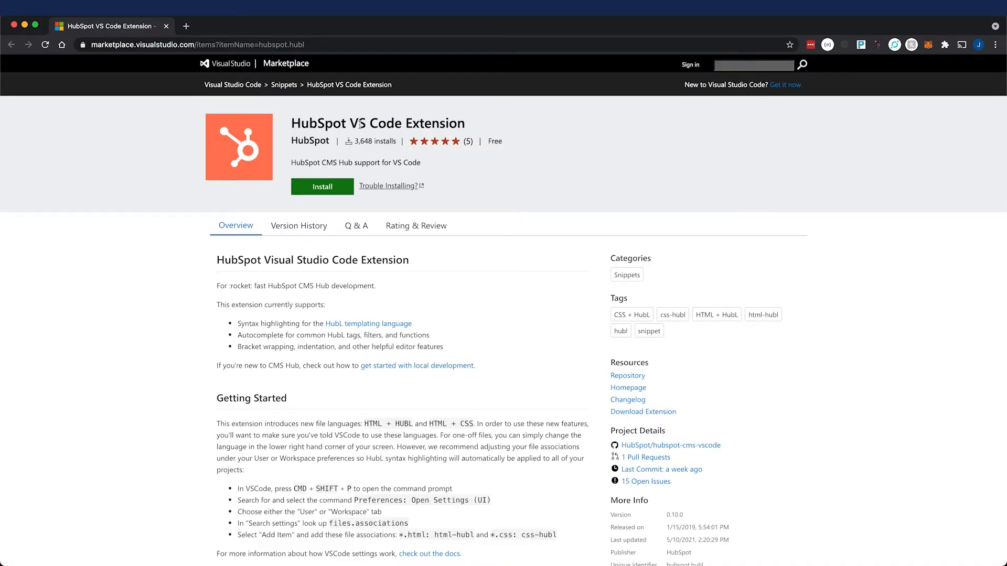
# Highlight 'VS Code' in the extension title and scroll through Getting Started and Features.
pyautogui.doubleClick(384, 122)
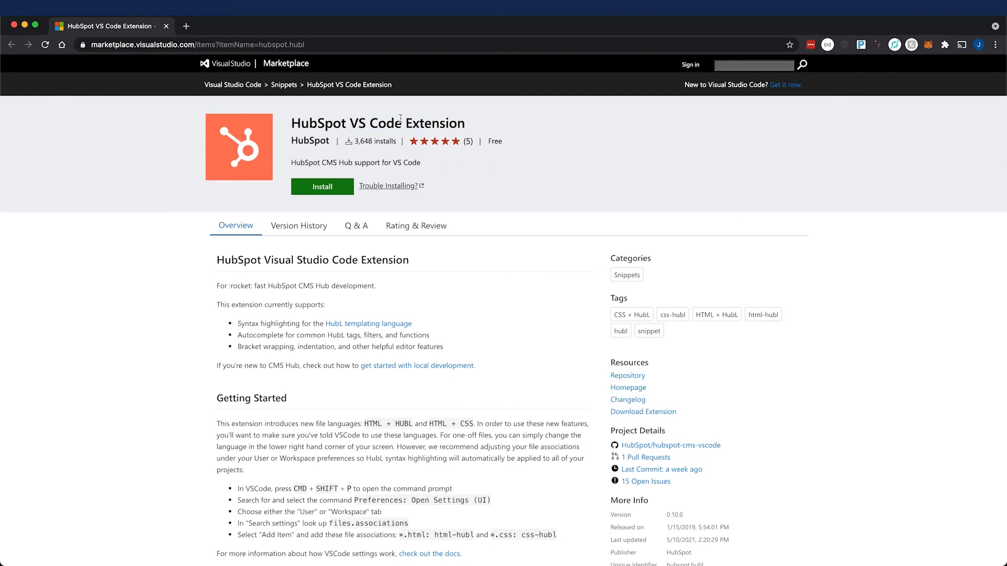
pyautogui.doubleClick(376, 123)
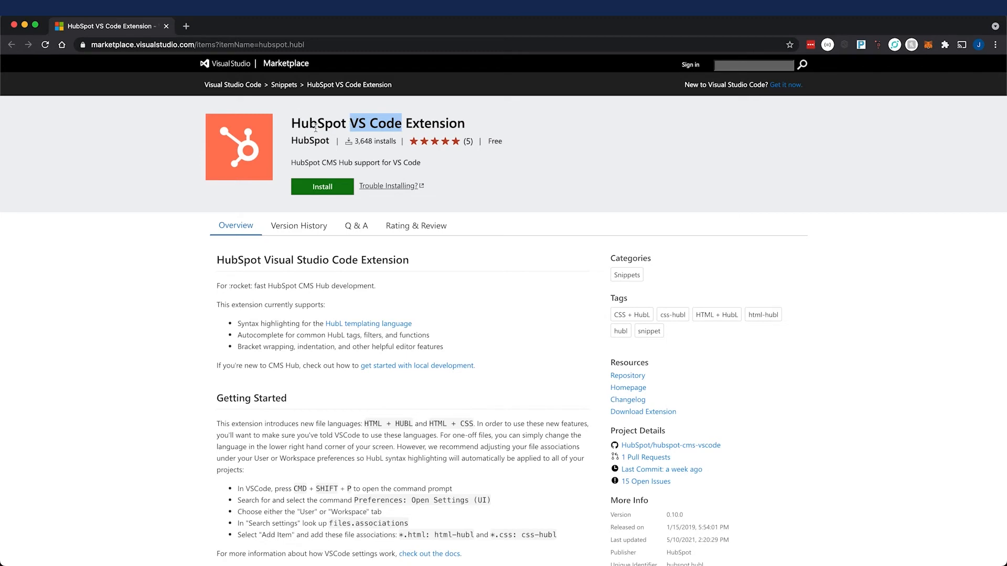
pyautogui.moveTo(310, 141)
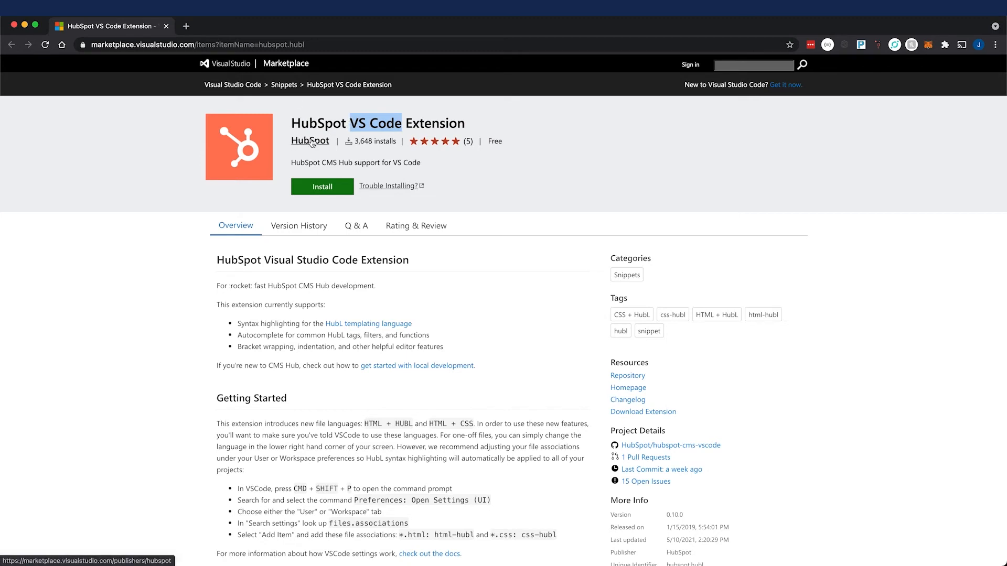
pyautogui.scroll(-3)
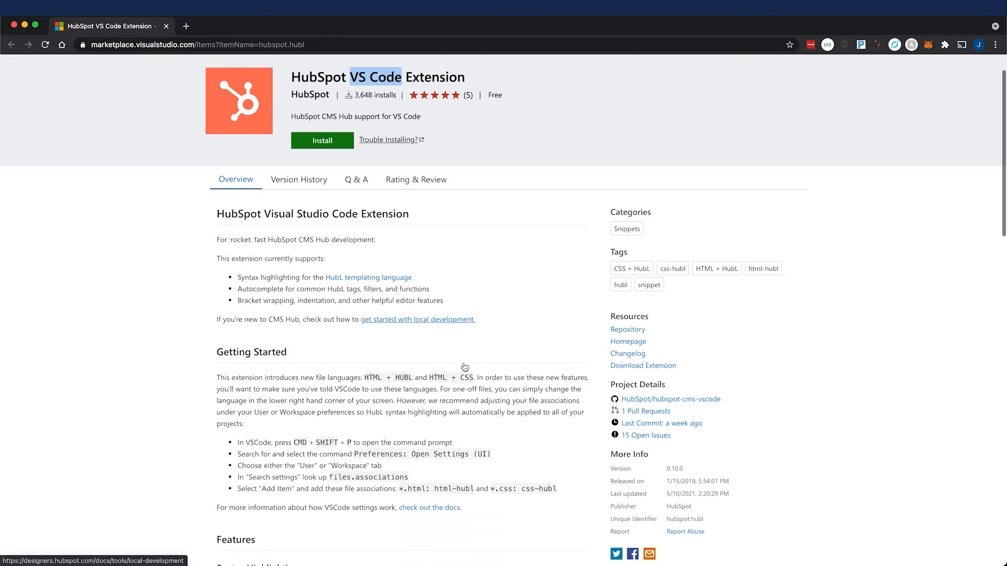
pyautogui.scroll(-3)
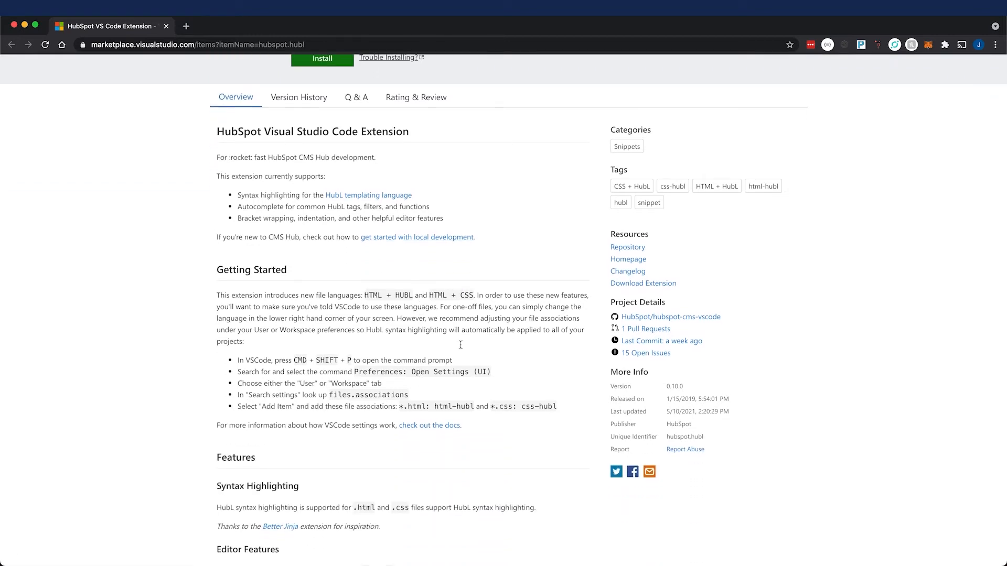
pyautogui.scroll(-3)
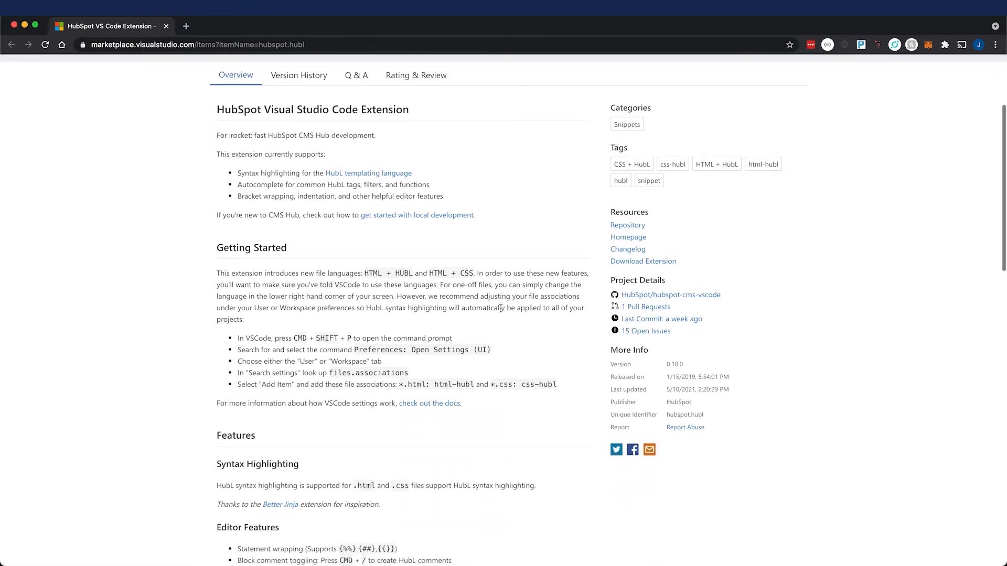
pyautogui.scroll(-3)
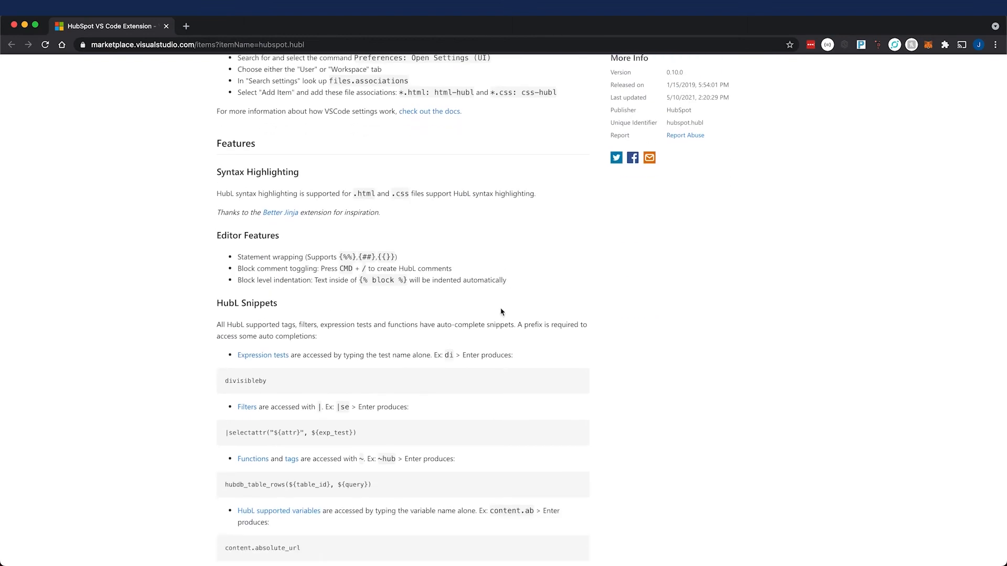
pyautogui.moveTo(116, 356)
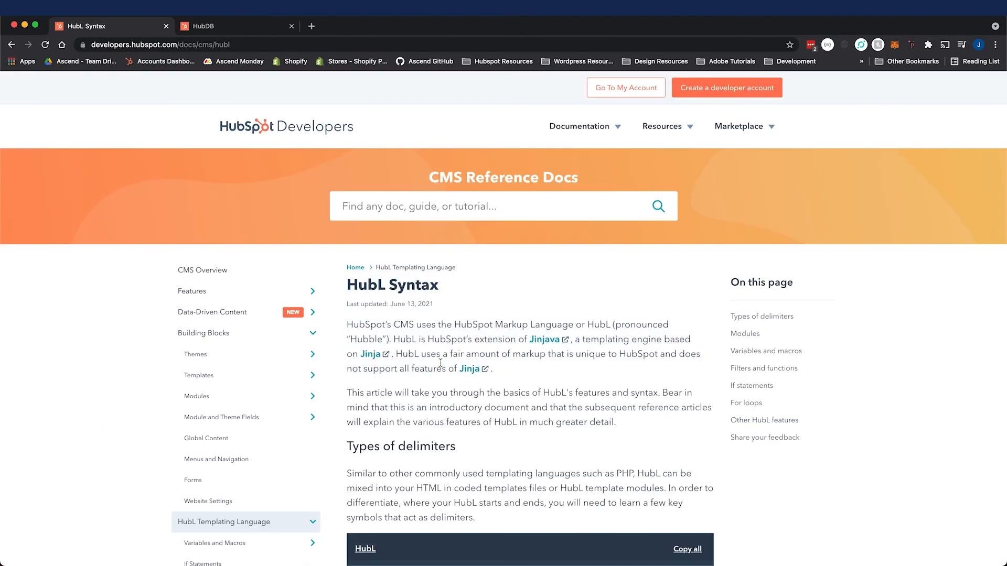
# Scroll the HubL Syntax page to 'Types of delimiters', back to the top, and double-click a word.
pyautogui.scroll(-3)
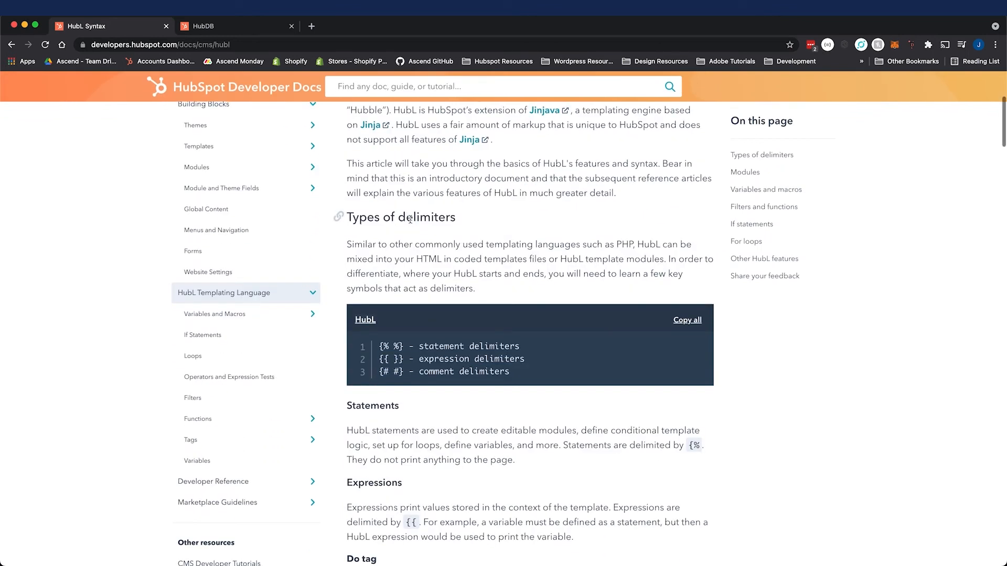
pyautogui.moveTo(413, 219)
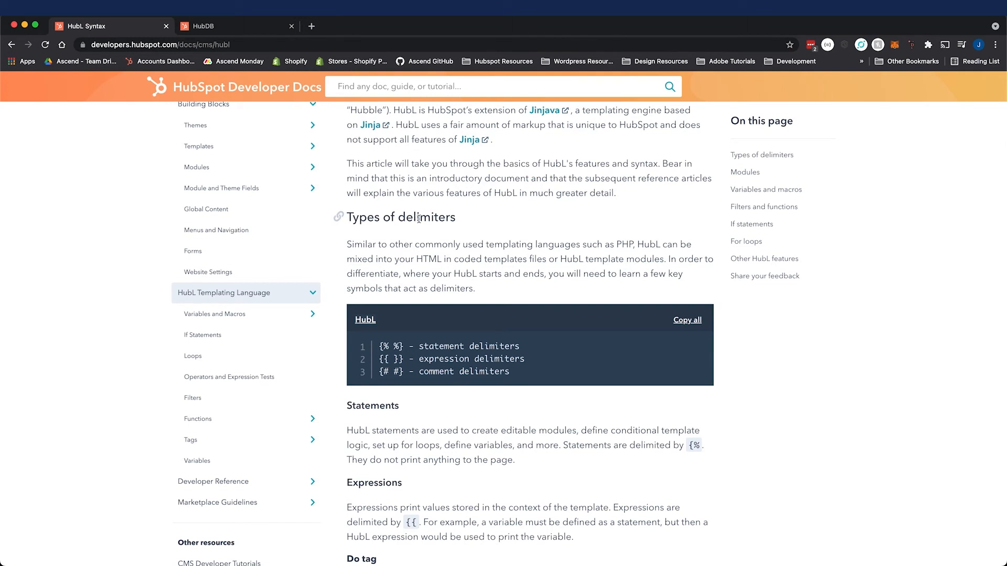
pyautogui.scroll(3)
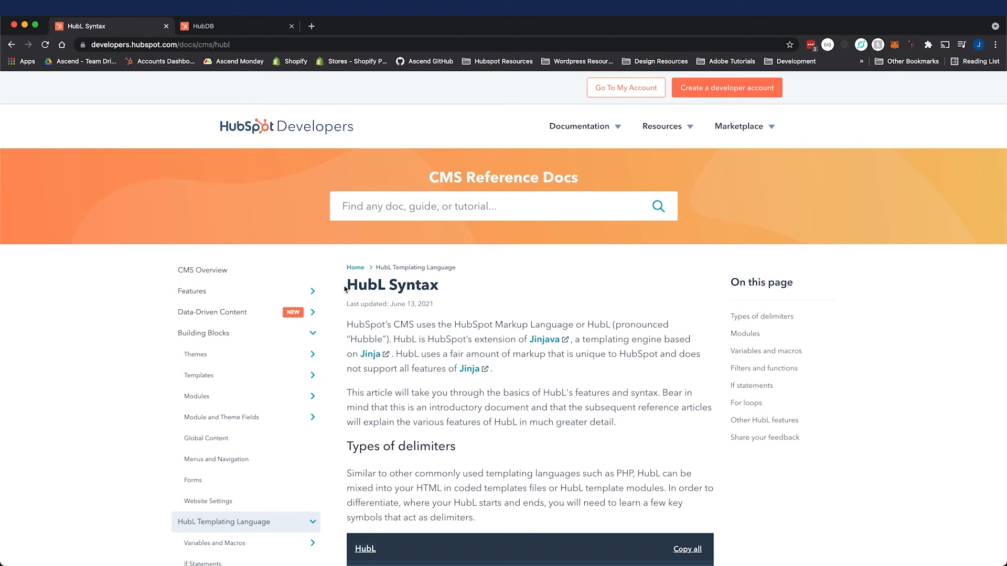
pyautogui.doubleClick(366, 284)
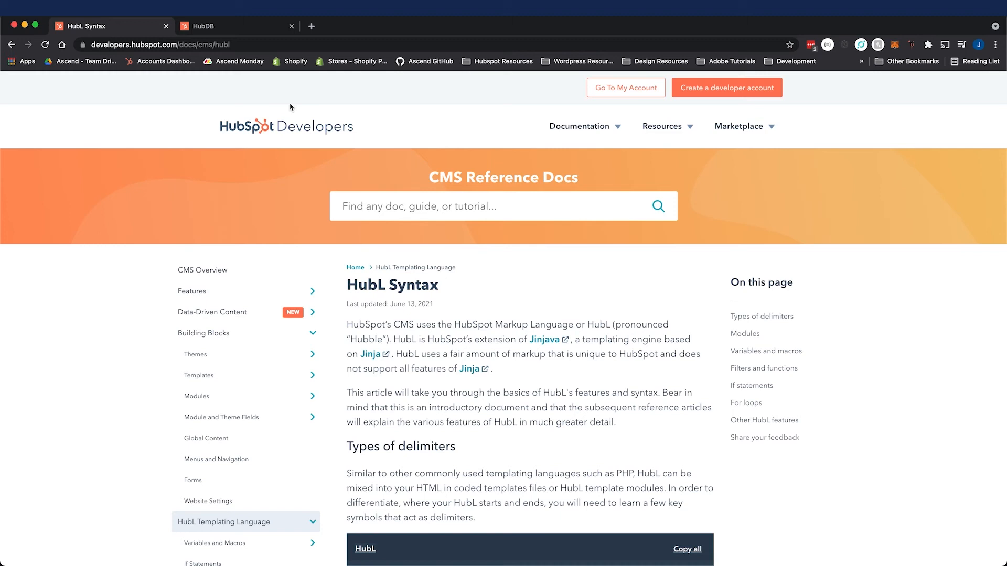
pyautogui.click(231, 26)
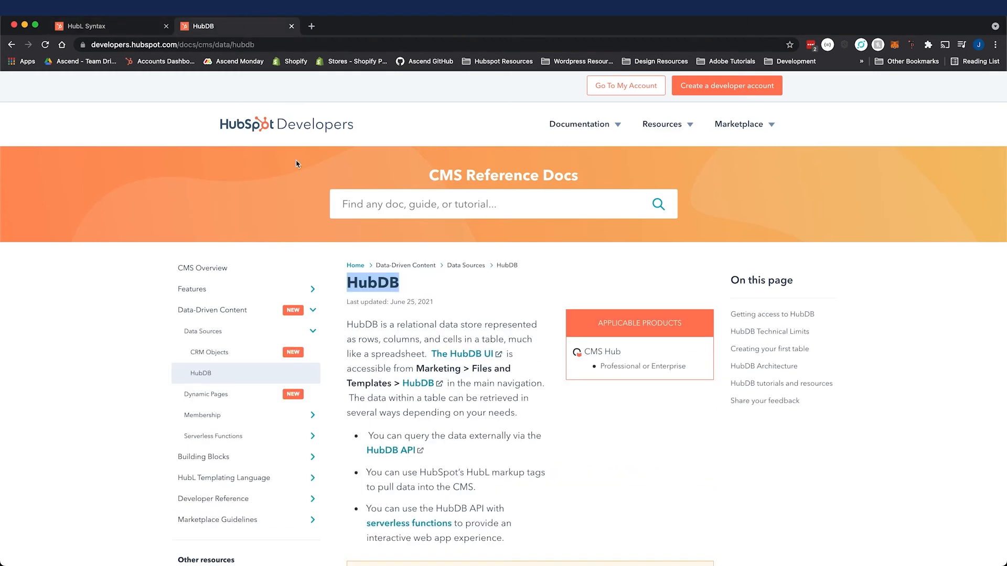
pyautogui.moveTo(378, 325)
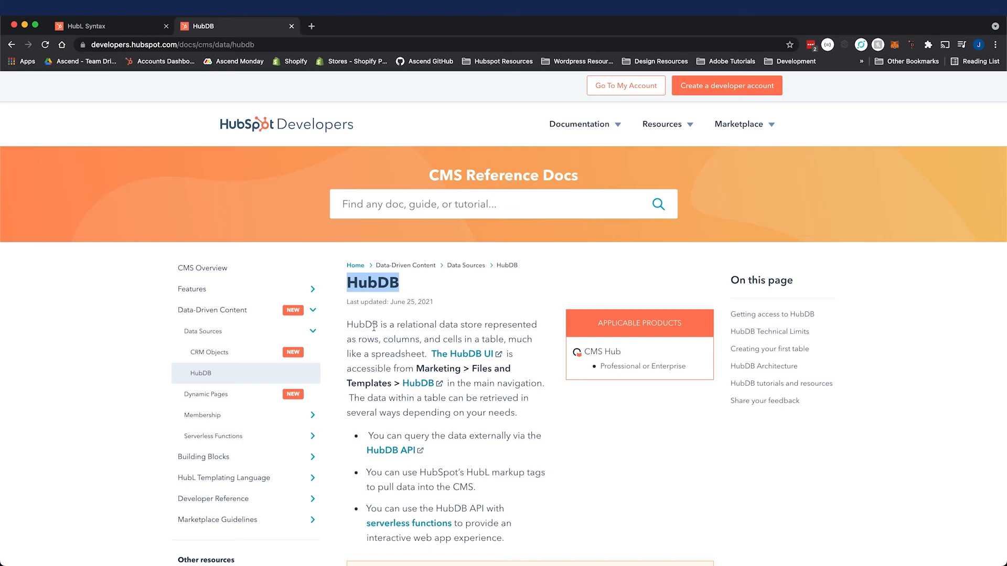
pyautogui.moveTo(538, 320)
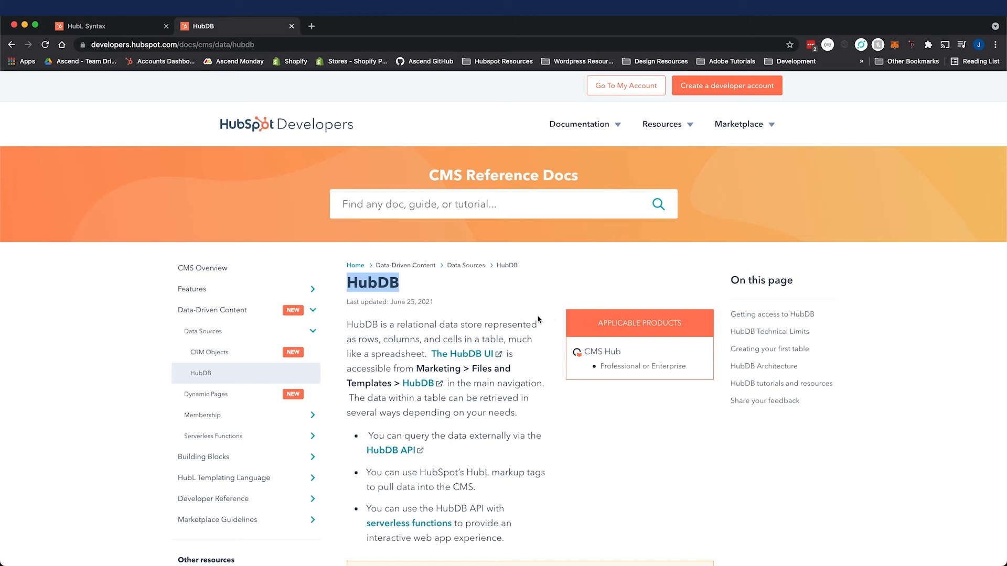
pyautogui.moveTo(606, 316)
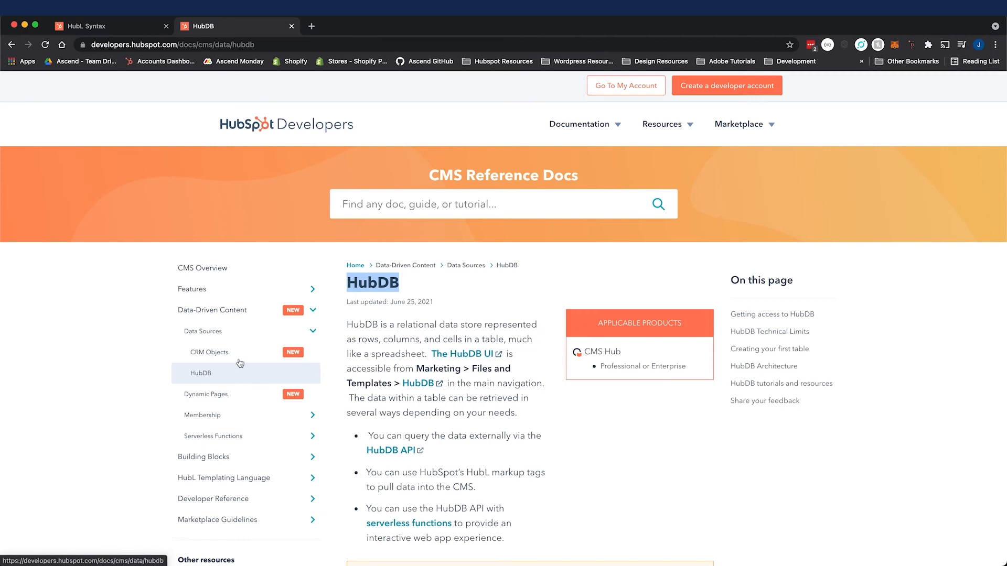
pyautogui.moveTo(261, 358)
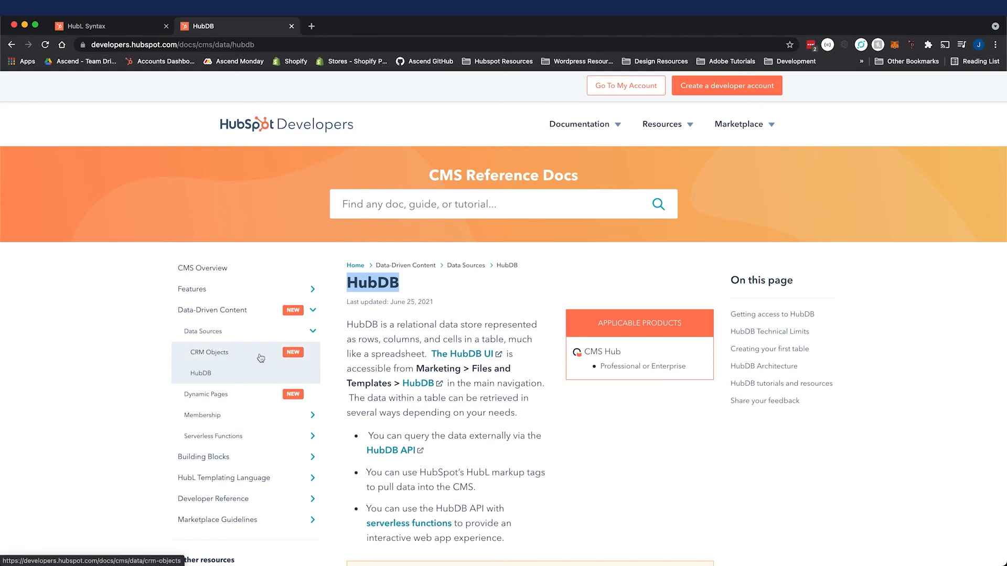
pyautogui.moveTo(227, 373)
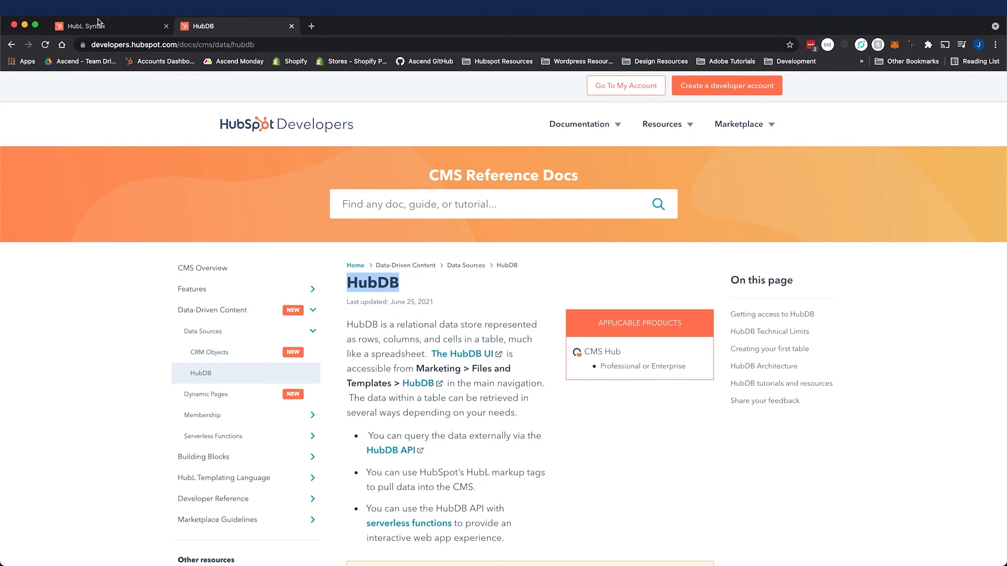
pyautogui.click(83, 26)
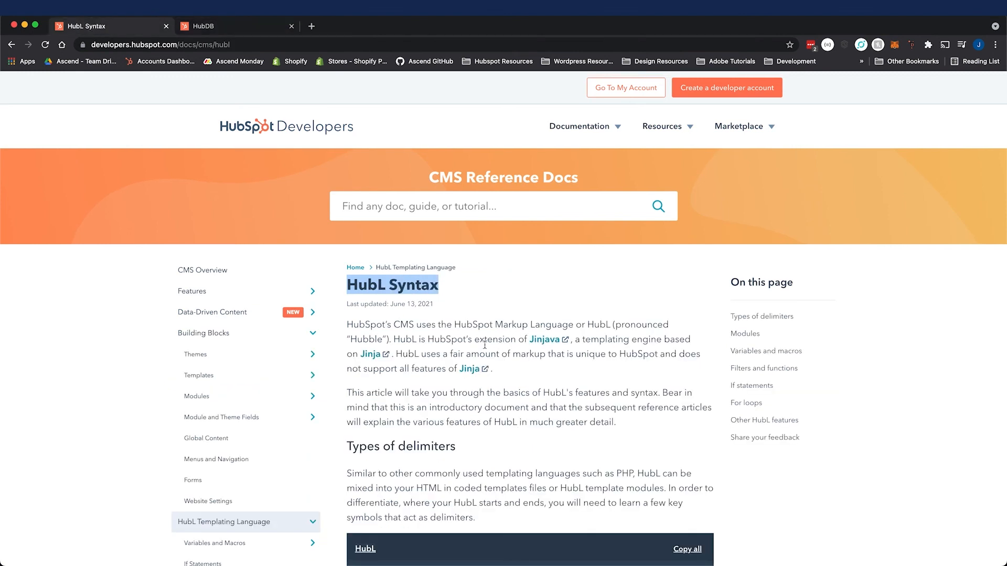